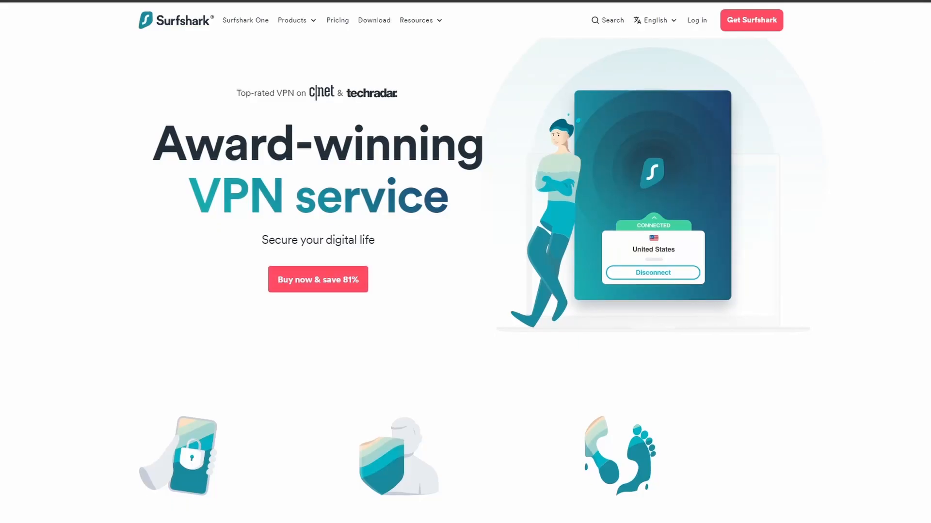
# Step: Scroll the Surfshark homepage to the CyberGhost/ExpressVPN price comparison and press quotes
pyautogui.scroll(-3)
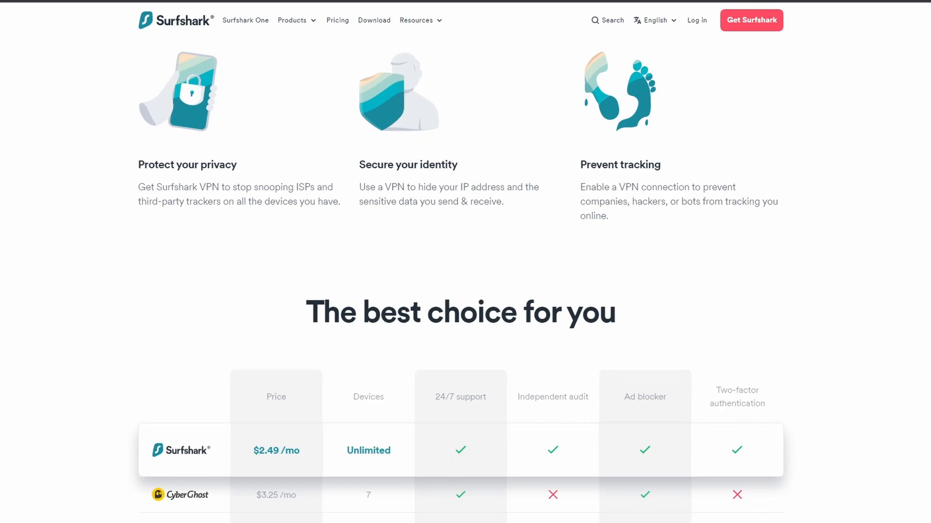
pyautogui.scroll(-3)
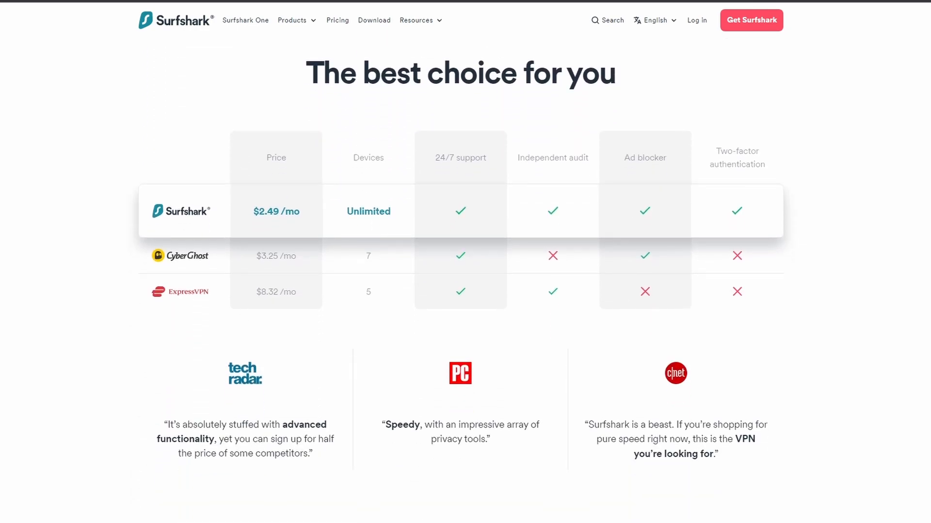
pyautogui.scroll(-3)
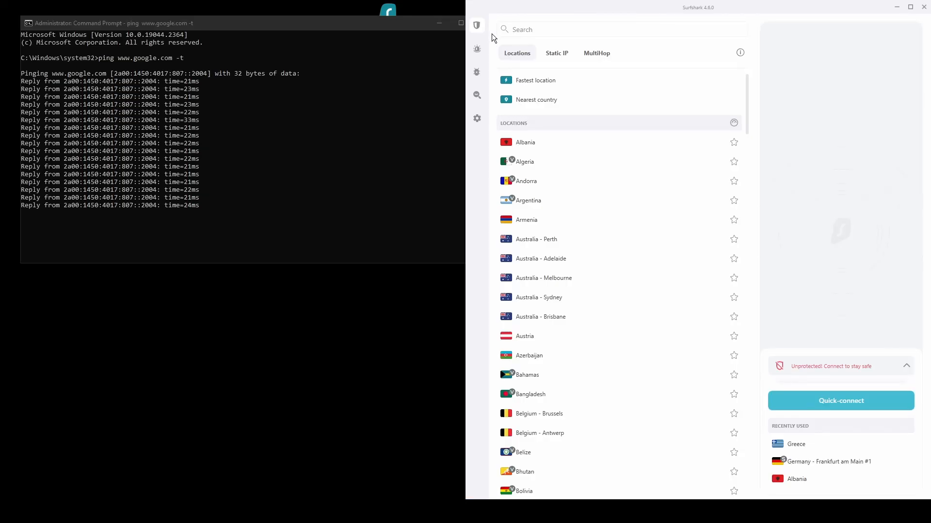
# Step: Review Surfshark's VPN settings, including the OpenVPN (UDP) protocol
pyautogui.click(477, 118)
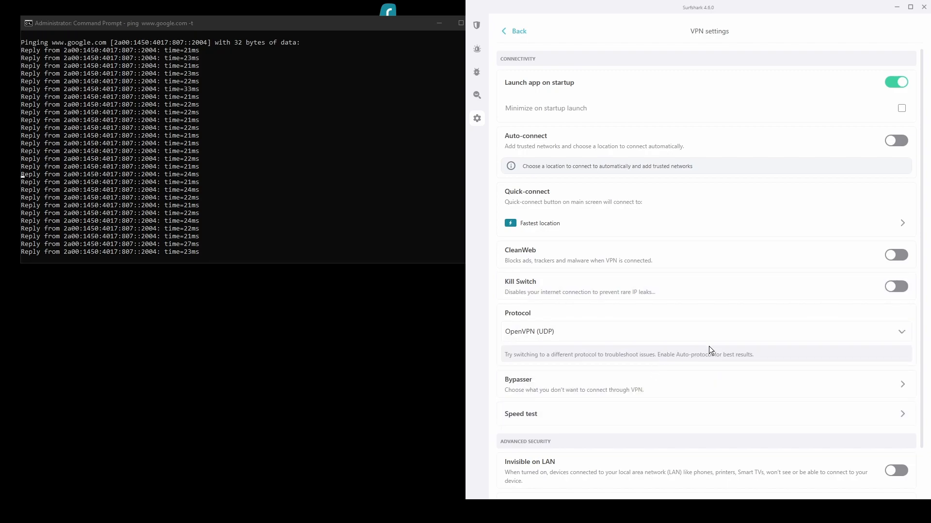
pyautogui.scroll(-3)
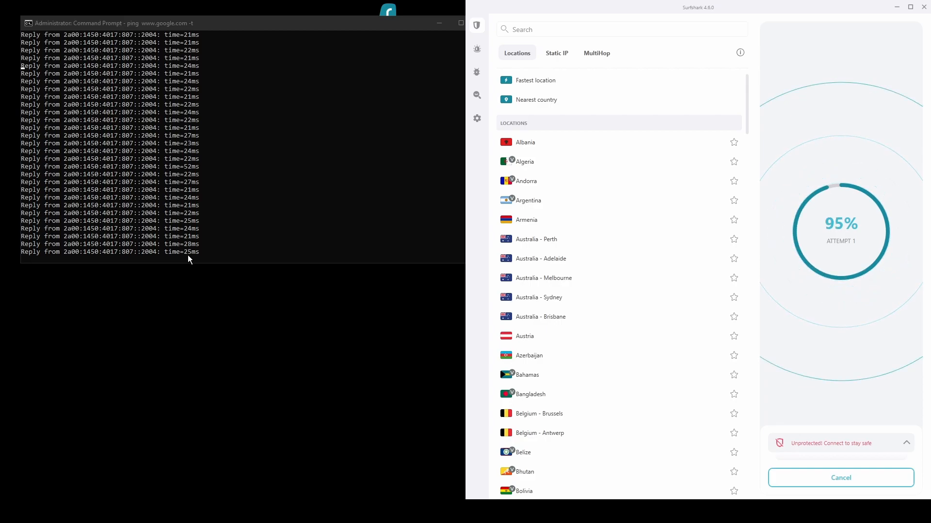
pyautogui.moveTo(199, 286)
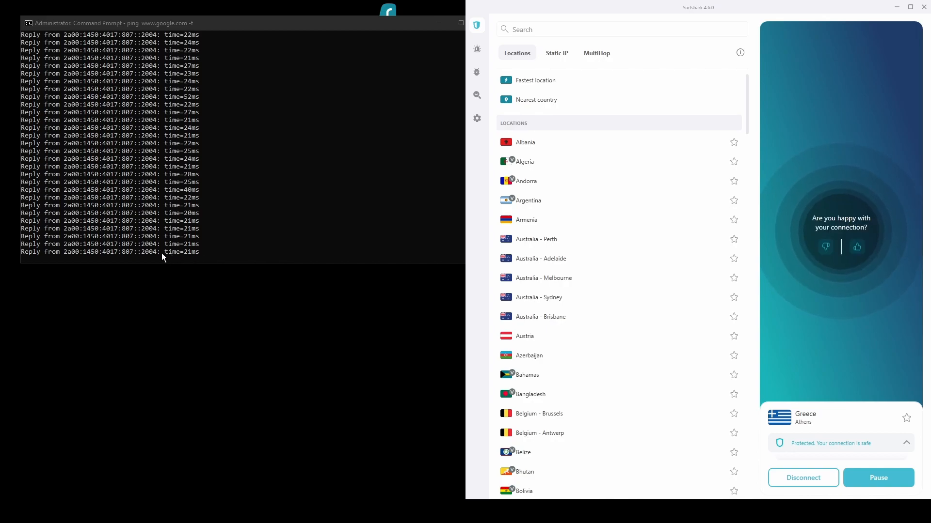
pyautogui.moveTo(167, 318)
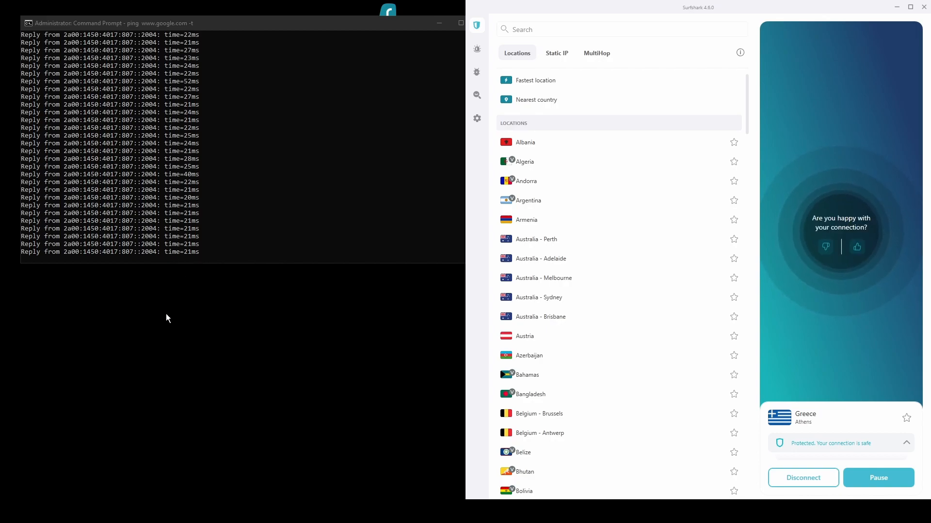
pyautogui.moveTo(212, 380)
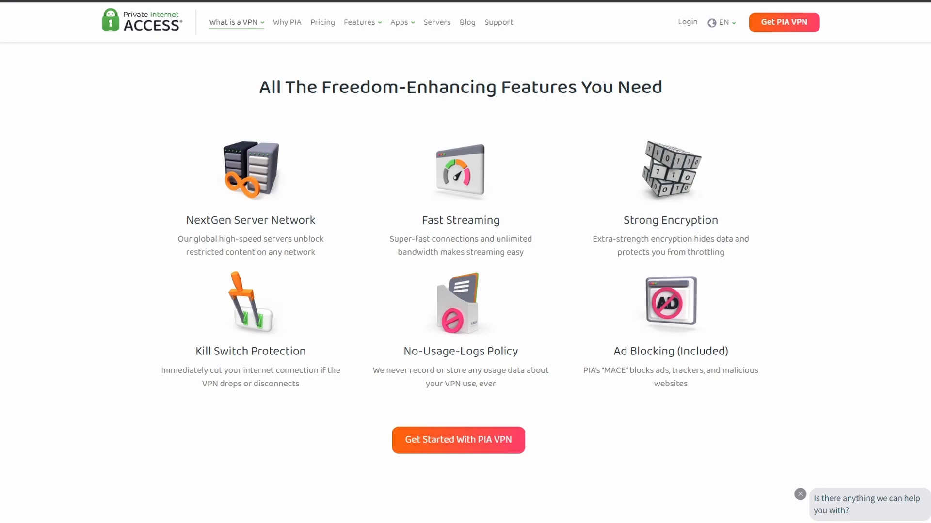
# Step: Scroll the PIA homepage through features, reviews and pricing plans to the FAQ
pyautogui.scroll(-3)
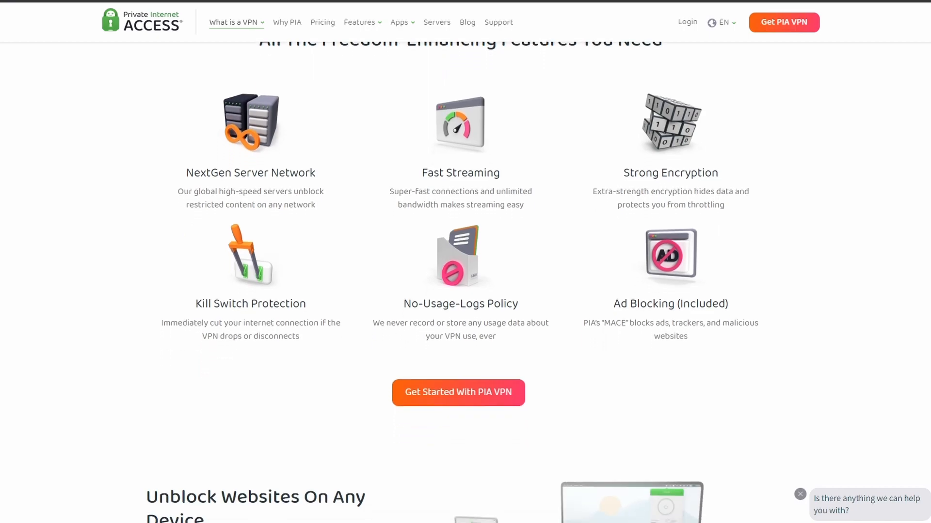
pyautogui.scroll(-3)
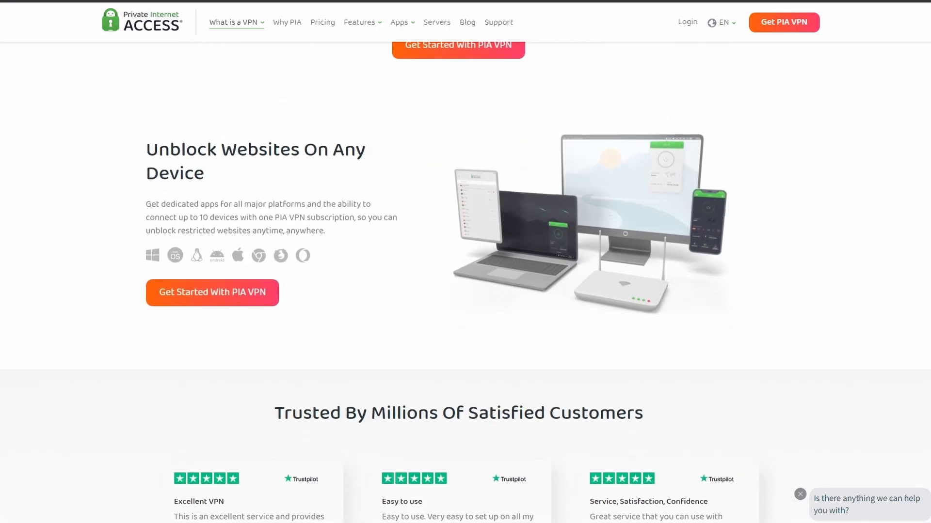
pyautogui.scroll(-3)
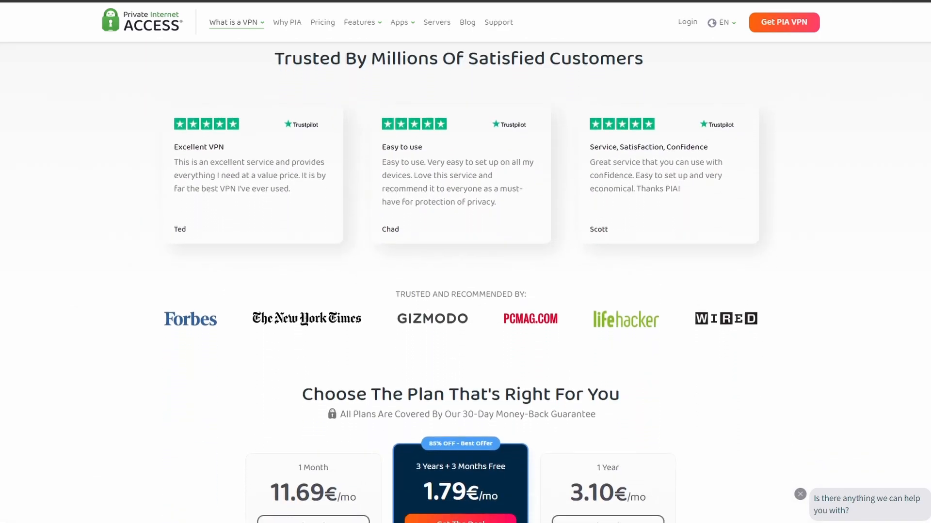
pyautogui.scroll(-3)
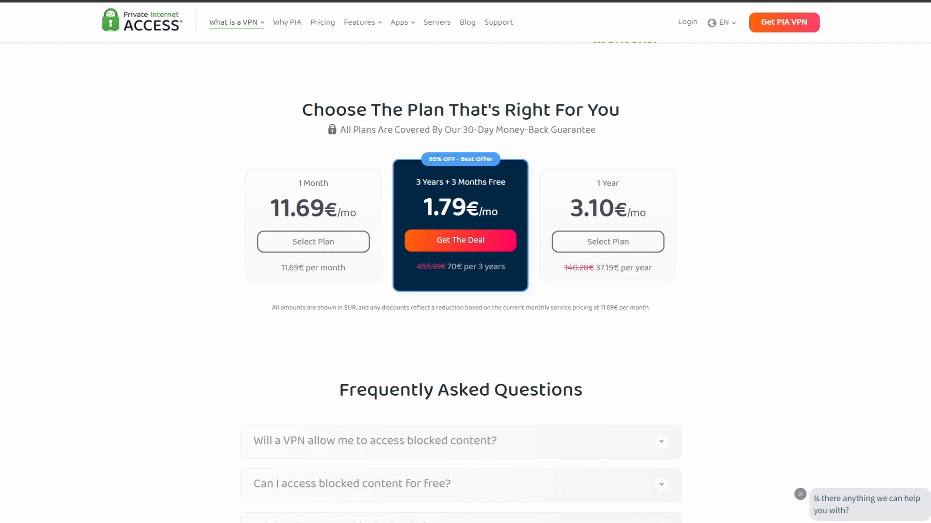
pyautogui.scroll(-3)
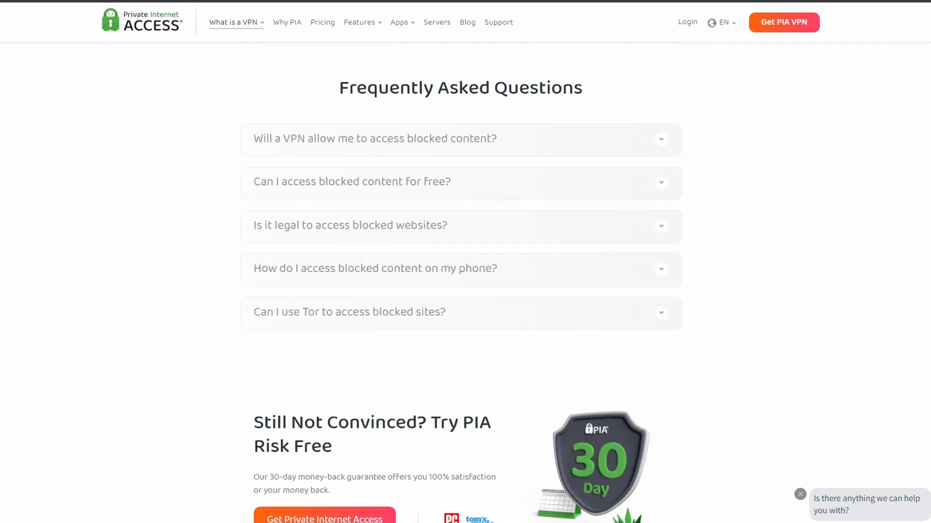
pyautogui.scroll(-3)
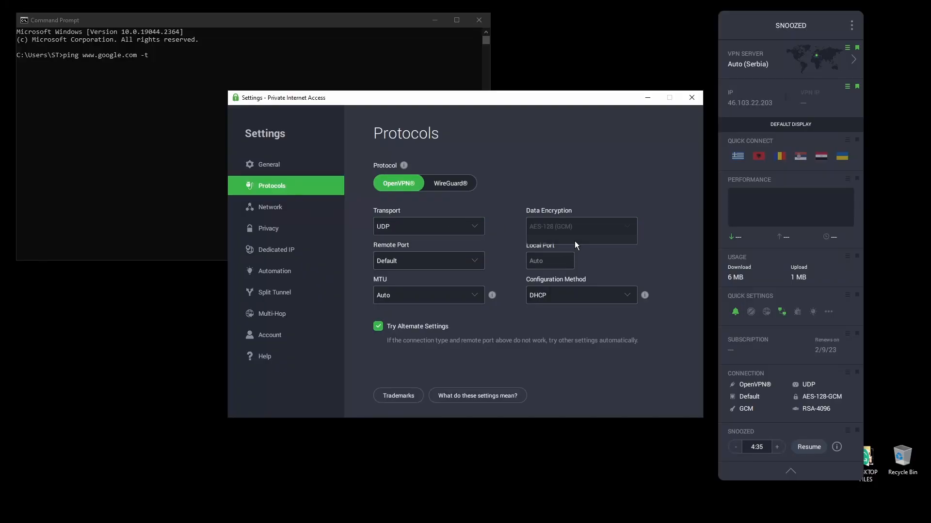
# Step: Review PIA's configuration method, network, privacy and dedicated IP settings, then close Settings
pyautogui.click(579, 295)
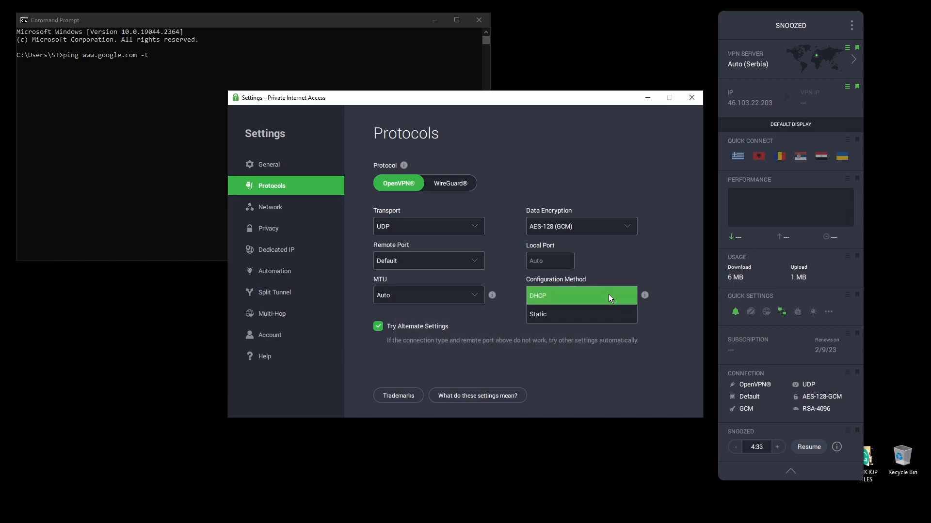
pyautogui.click(270, 207)
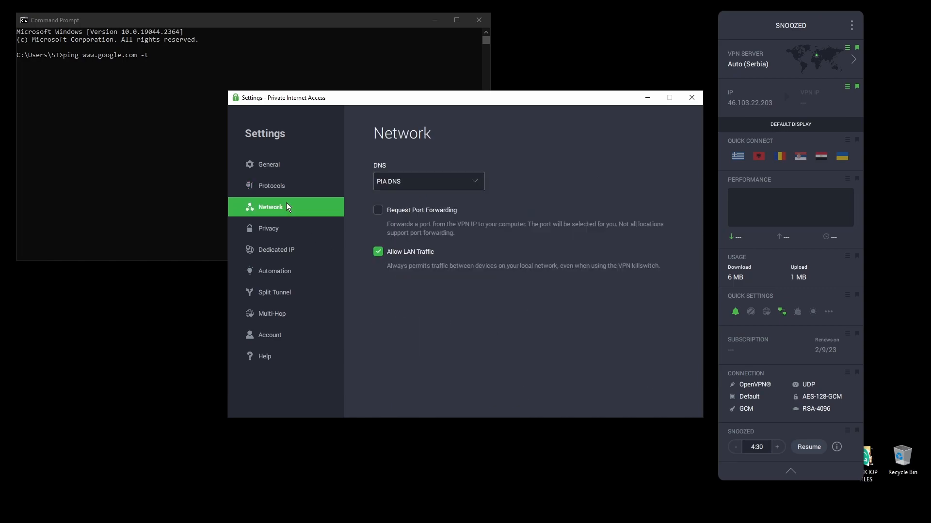
pyautogui.click(267, 228)
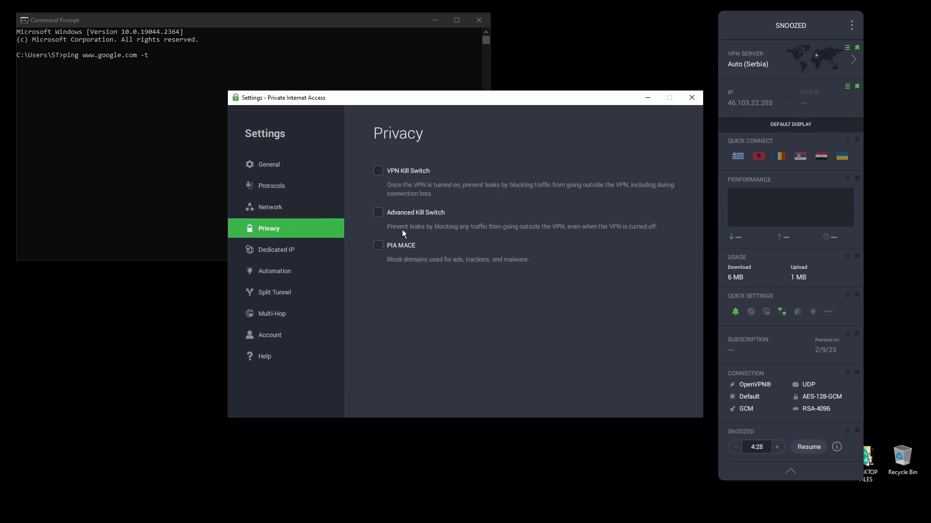
pyautogui.click(276, 249)
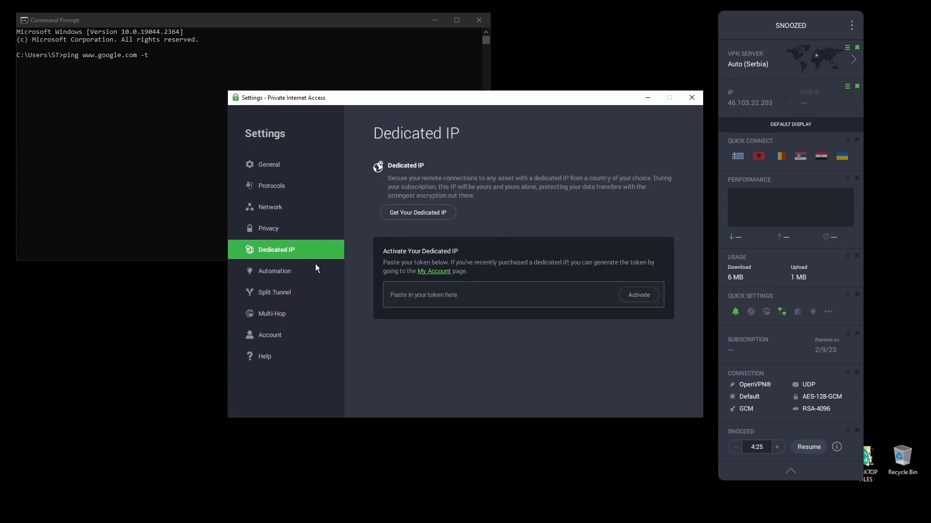
pyautogui.click(268, 164)
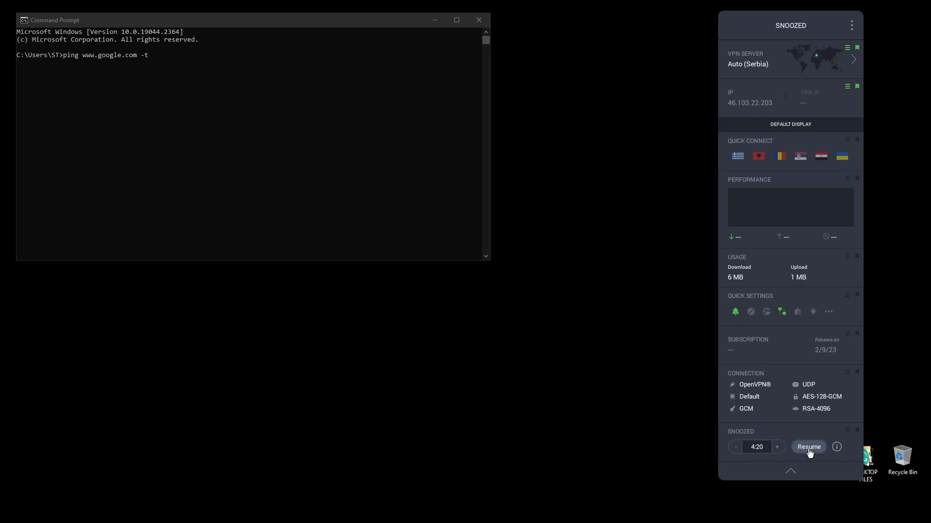
# Step: Resume the snoozed PIA connection to Auto (Serbia) and restart the continuous ping
pyautogui.click(808, 447)
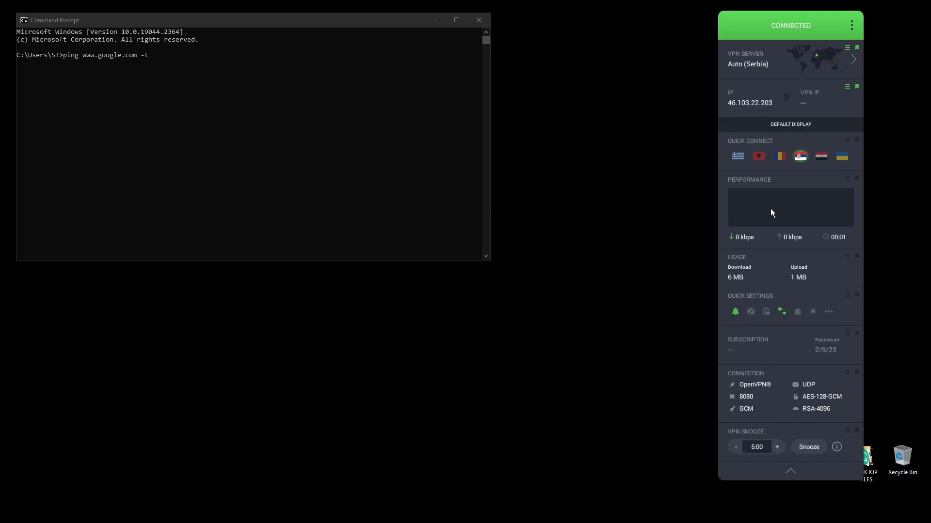
pyautogui.moveTo(744, 68)
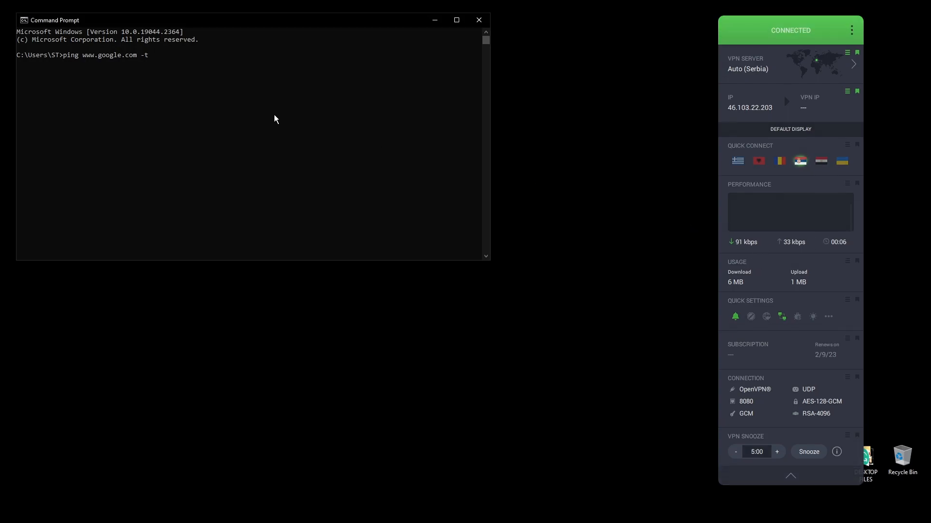
pyautogui.press('Return')
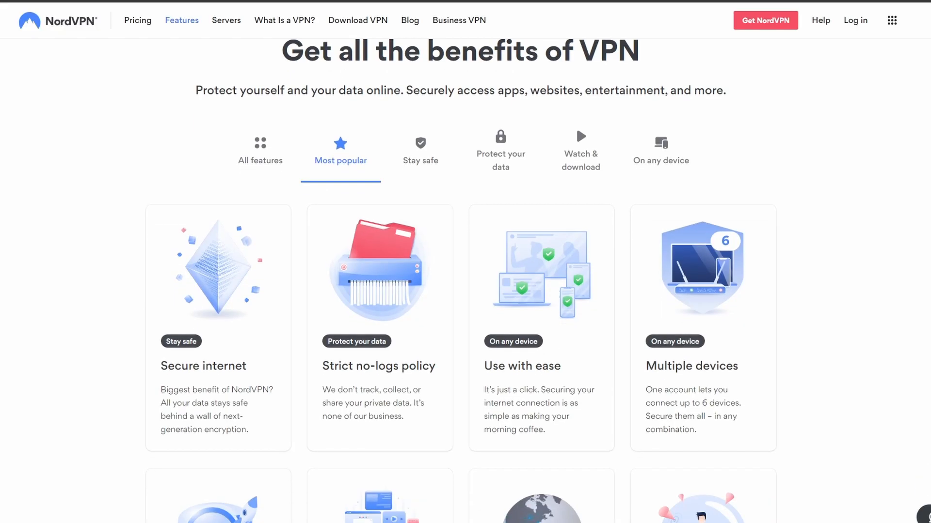
# Step: Scroll NordVPN's Features page past the benefit cards to the Speed section
pyautogui.scroll(-3)
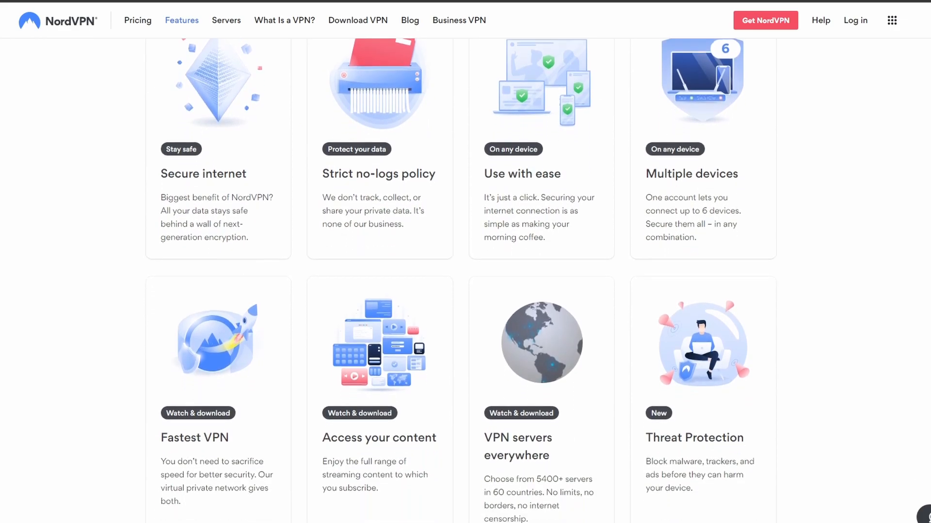
pyautogui.scroll(-3)
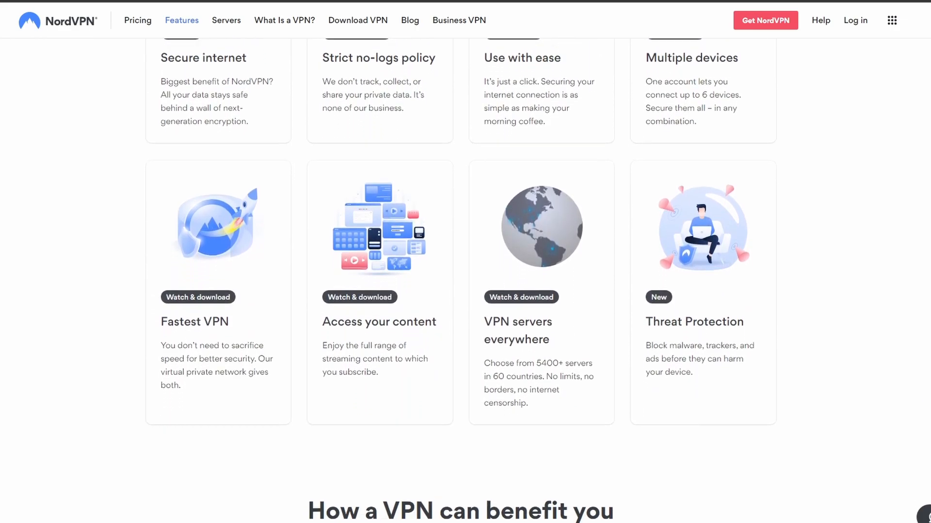
pyautogui.scroll(-3)
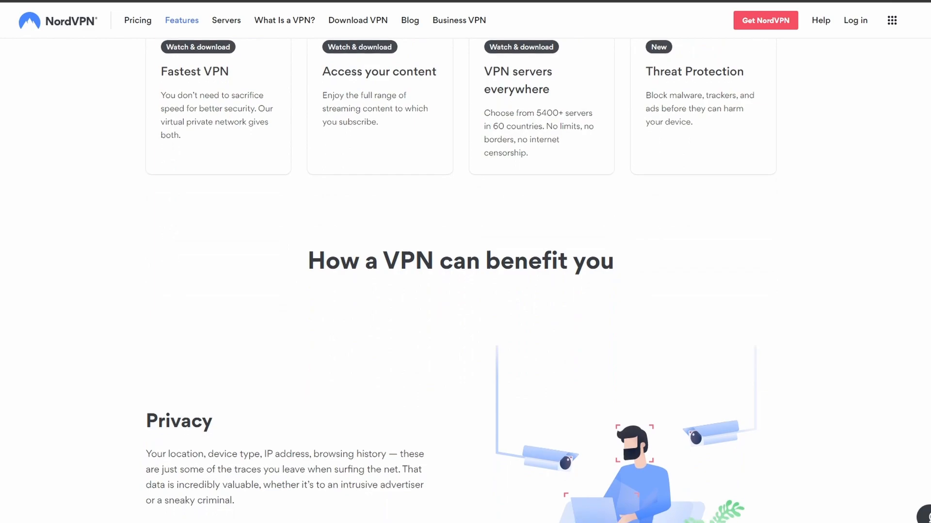
pyautogui.scroll(-3)
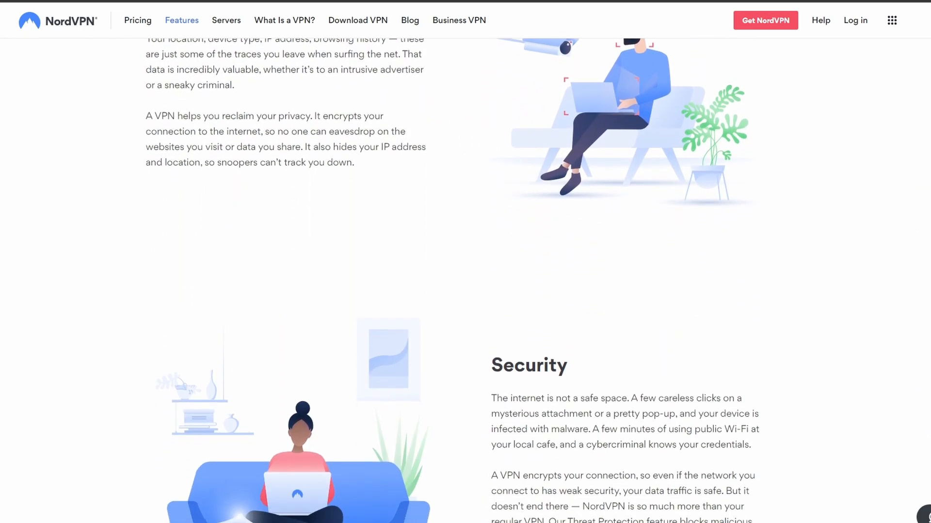
pyautogui.scroll(-3)
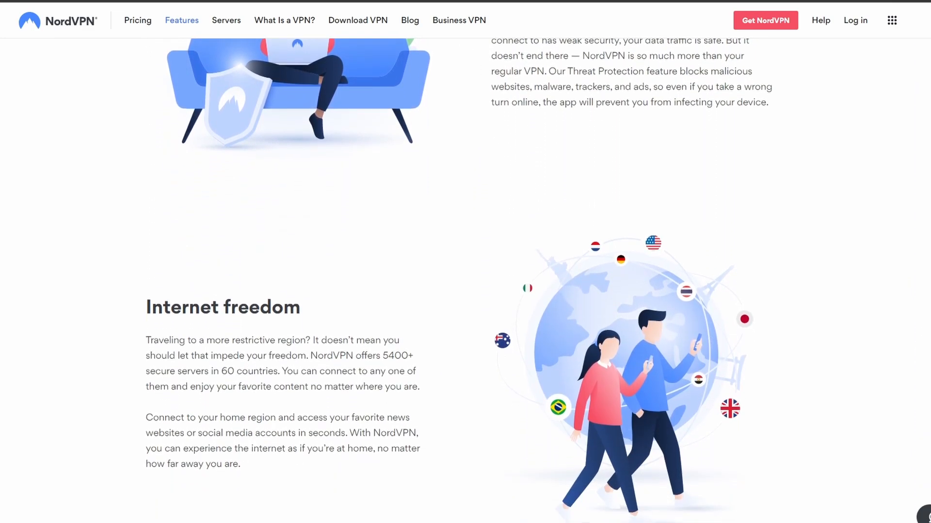
pyautogui.scroll(-3)
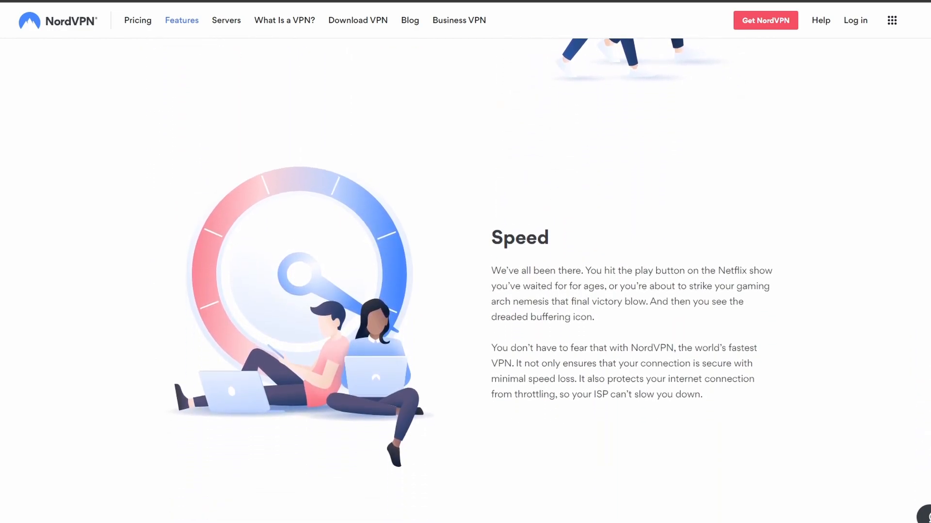
pyautogui.scroll(-3)
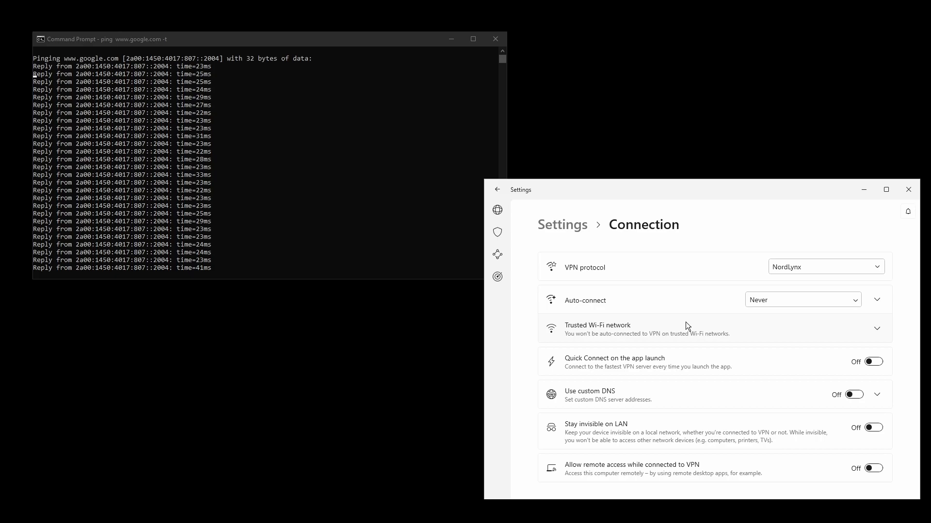
# Step: Leave NordVPN settings for the not-connected map screen
pyautogui.click(498, 190)
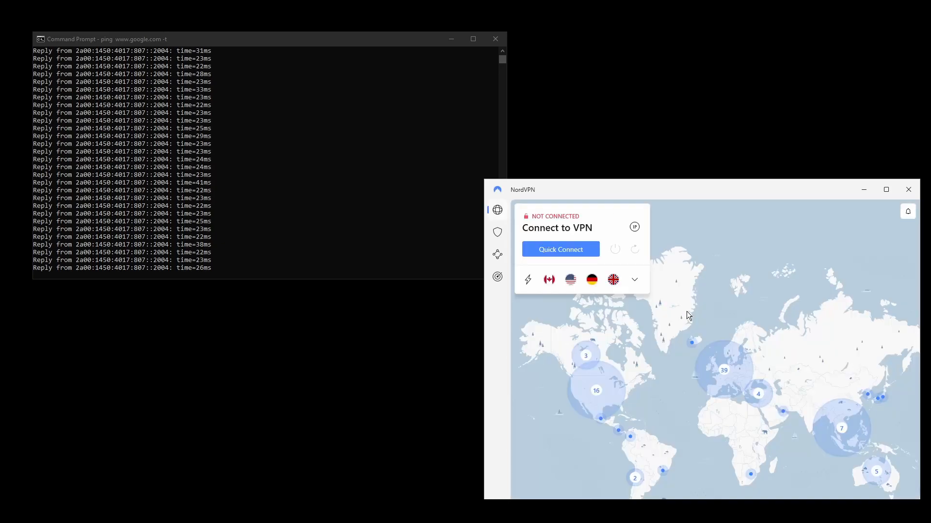
pyautogui.click(633, 279)
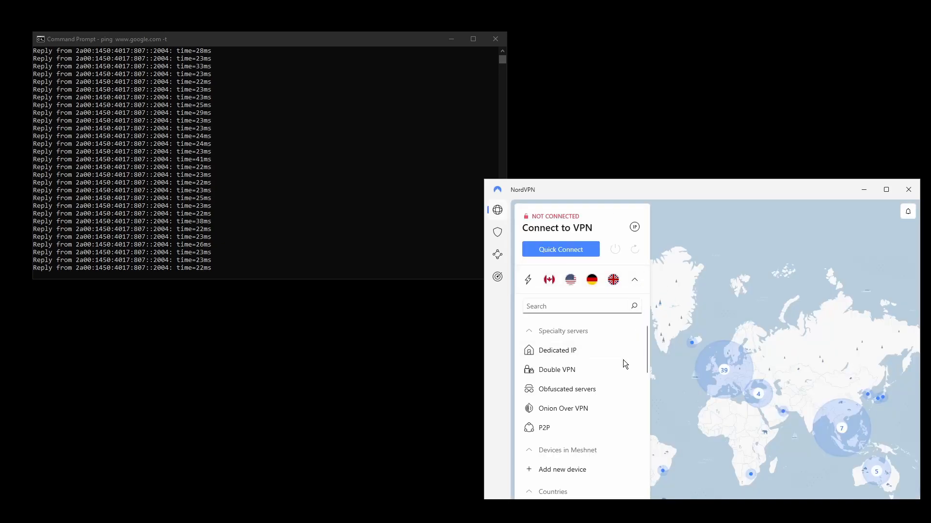
pyautogui.scroll(-3)
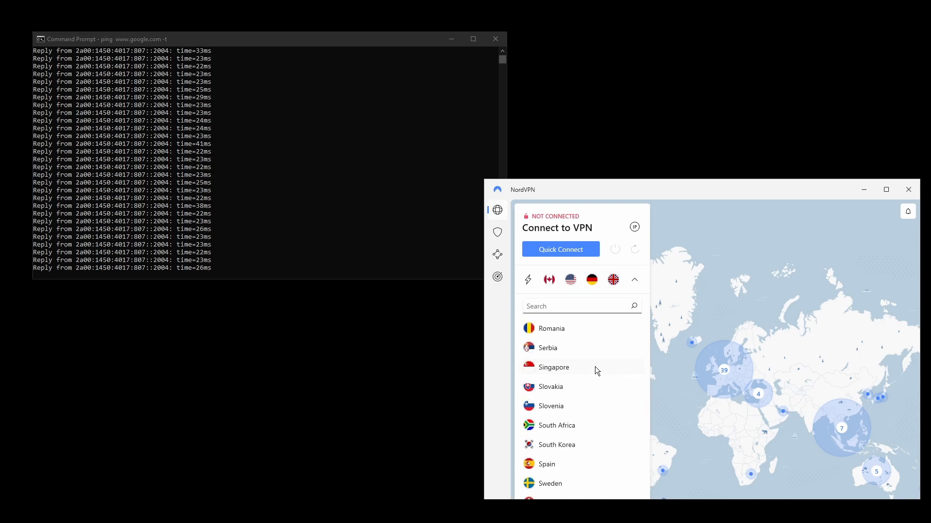
pyautogui.scroll(3)
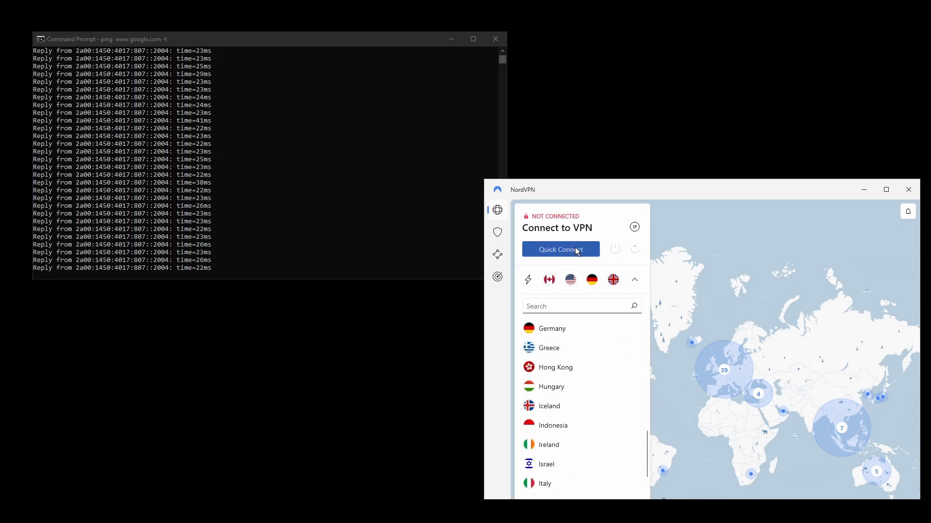
pyautogui.click(559, 250)
pyautogui.write('ping')
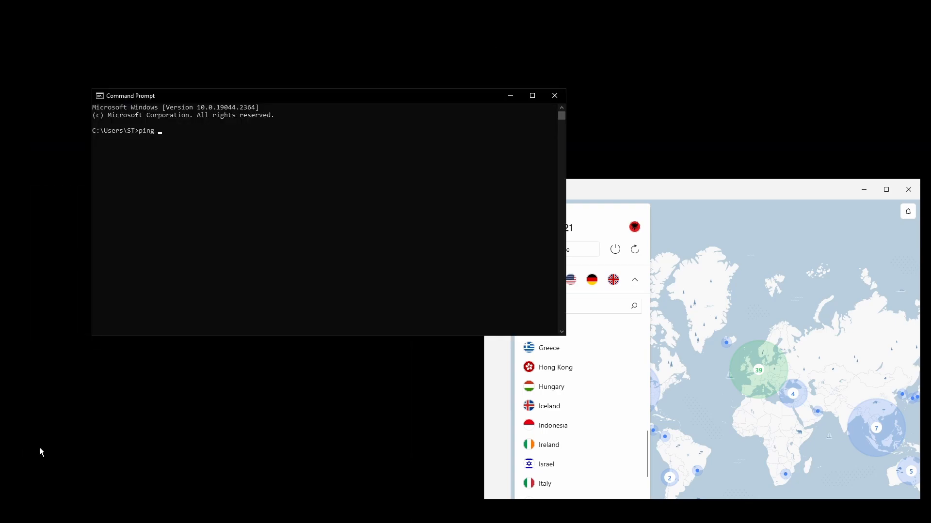
pyautogui.write('www.google.com -t')
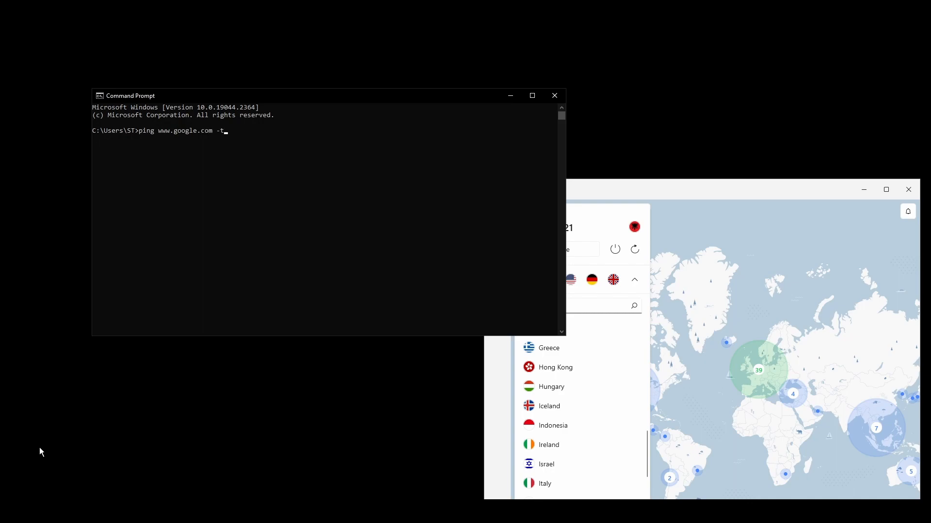